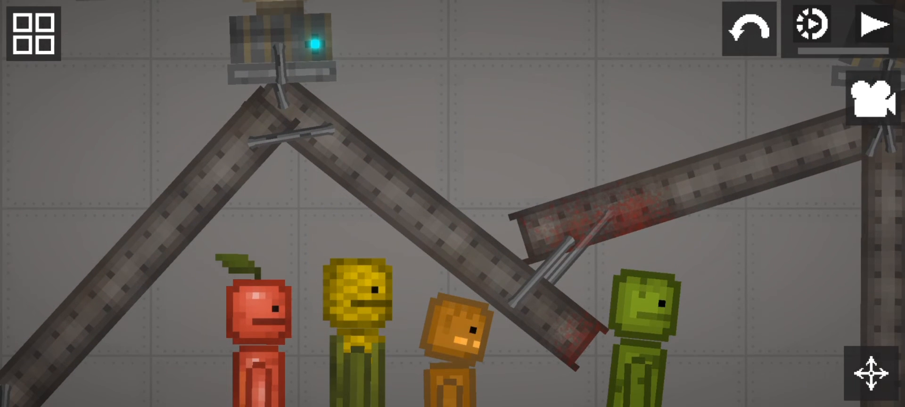
- Unpause the simulation so the rotors atop the beam frame start spinning
click(875, 25)
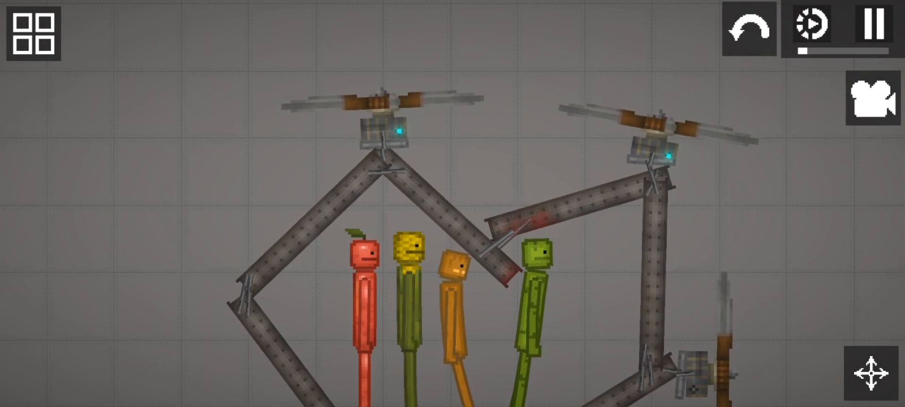